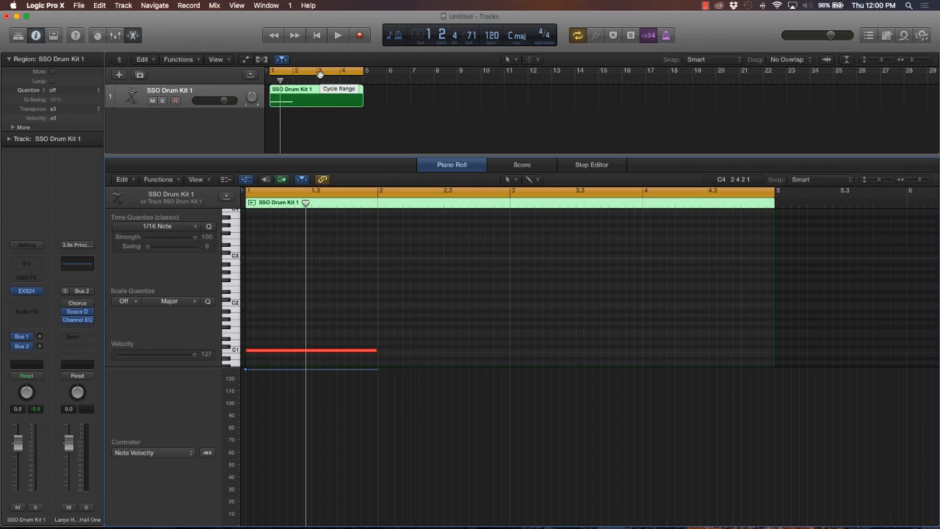
pyautogui.moveTo(423, 74)
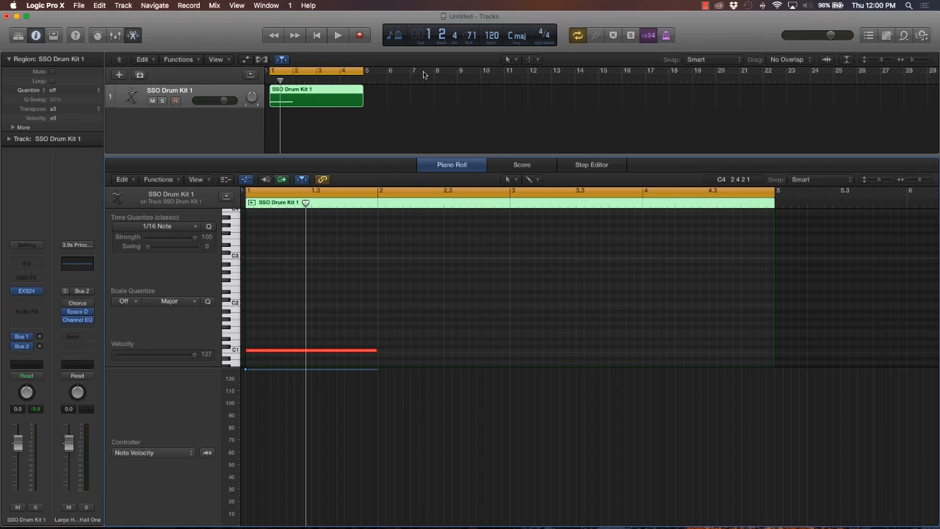
pyautogui.moveTo(643, 73)
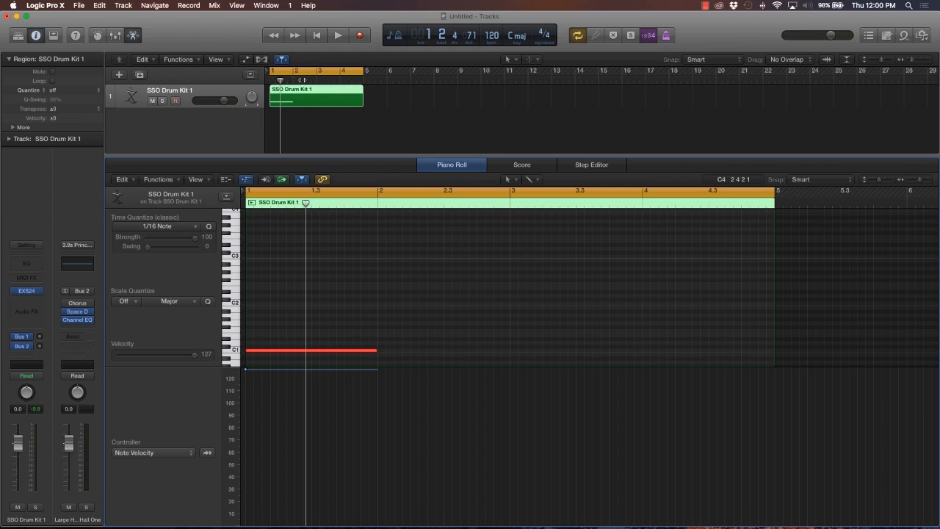
pyautogui.moveTo(688, 201)
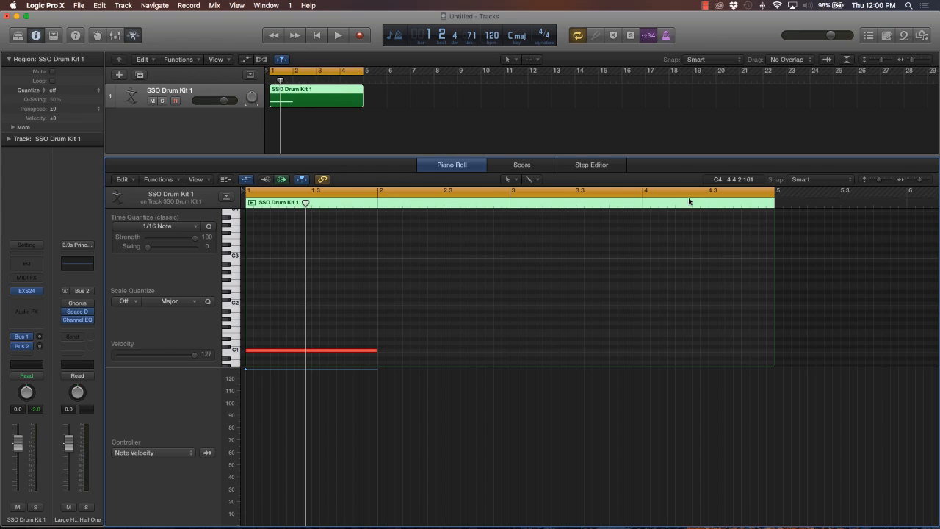
pyautogui.moveTo(902, 179)
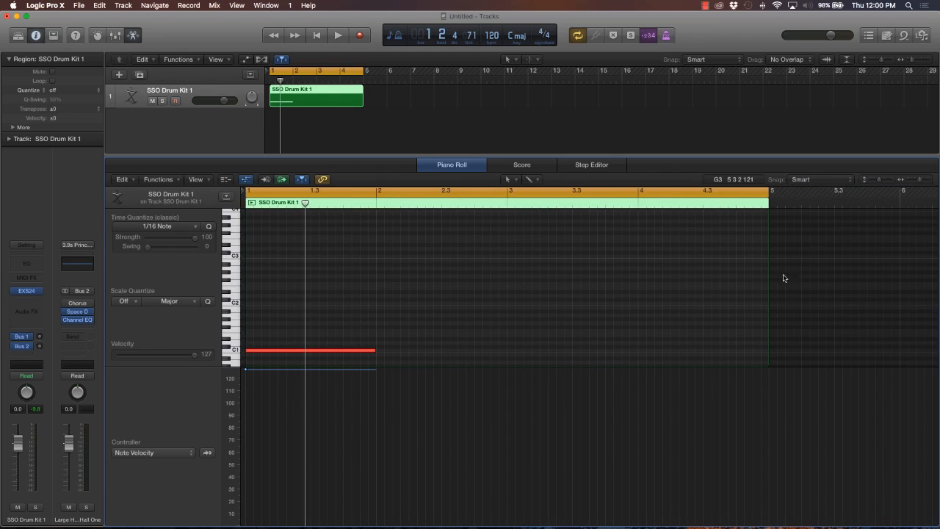
pyautogui.moveTo(414, 241)
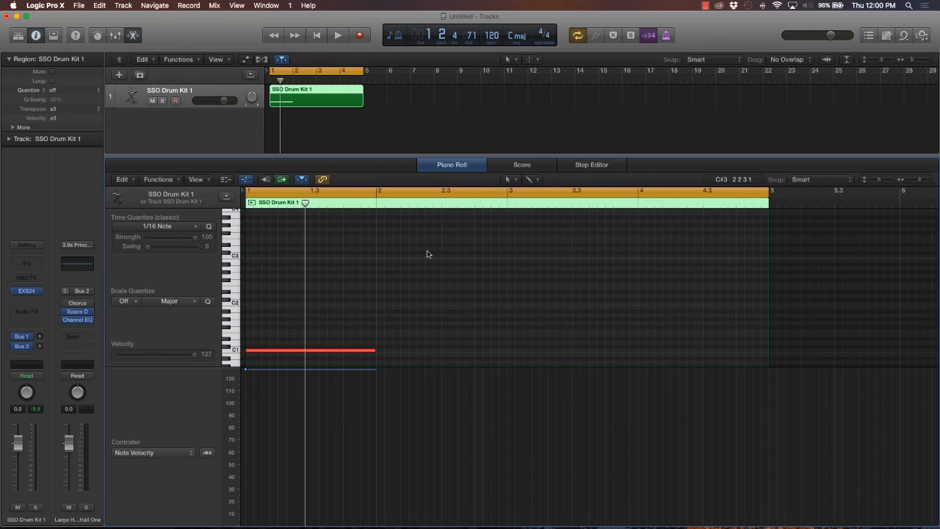
pyautogui.moveTo(546, 191)
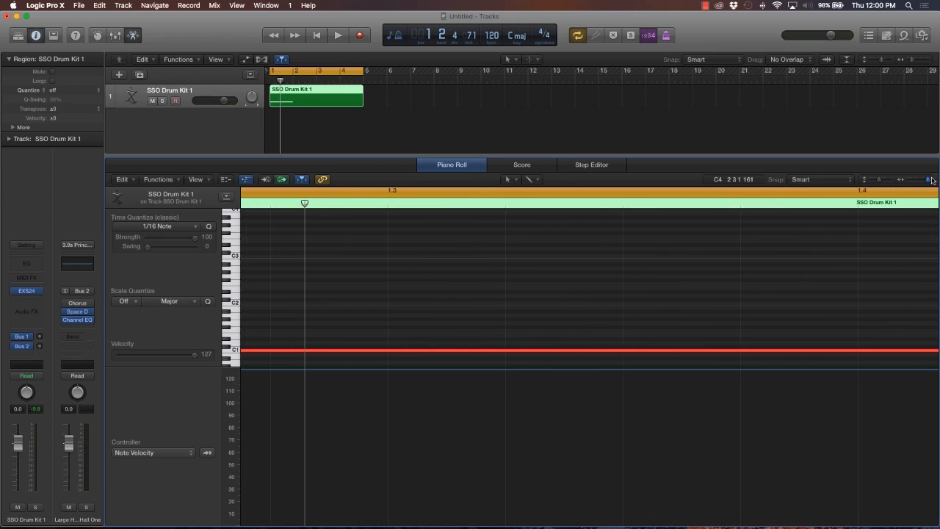
# Select the single one-bar kick note so its whole-note length shows across the Piano Roll.
pyautogui.click(928, 179)
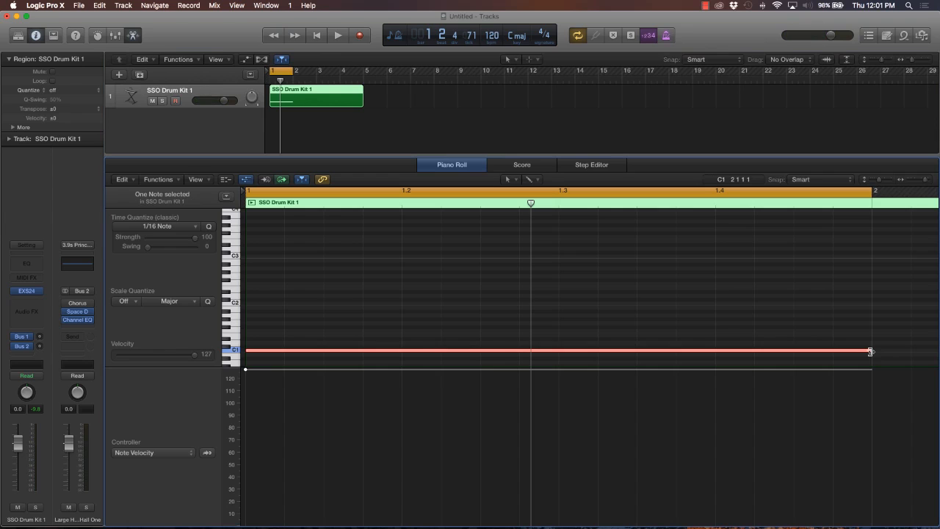
# Trim the kick note's right edge to a quarter note, then to about a sixteenth.
pyautogui.moveTo(869, 351); pyautogui.dragTo(815, 351)
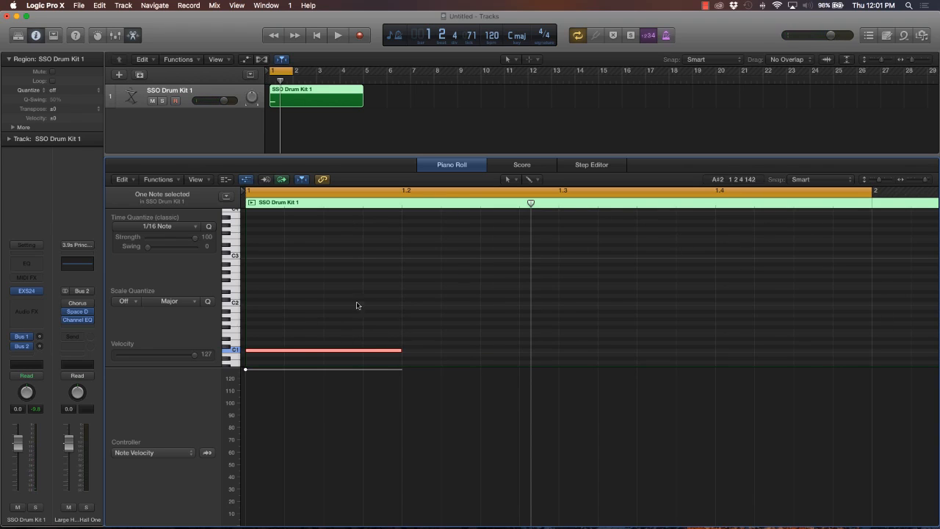
pyautogui.moveTo(403, 349); pyautogui.dragTo(317, 350)
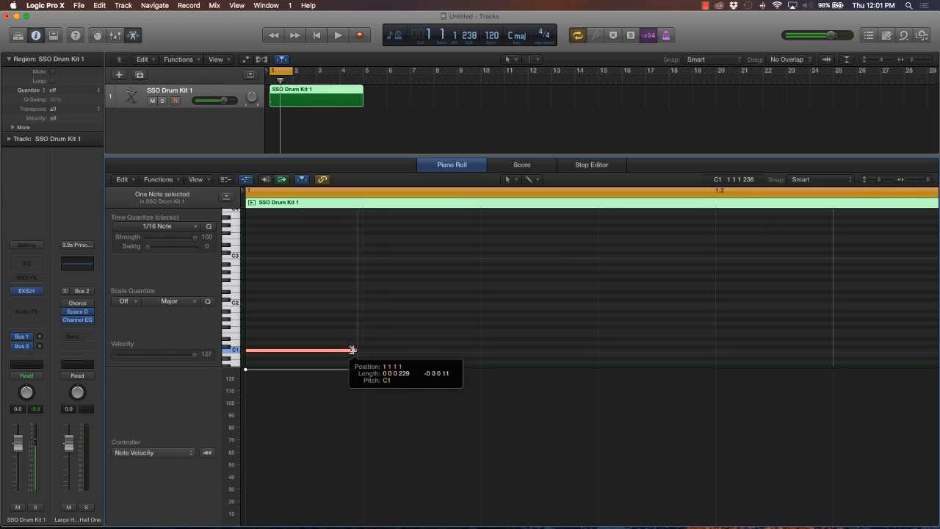
# Trim the note further to roughly 113, 60, then 28 ticks — a thirty-second, sixty-fourth, then a sliver.
pyautogui.moveTo(353, 350); pyautogui.dragTo(296, 349)
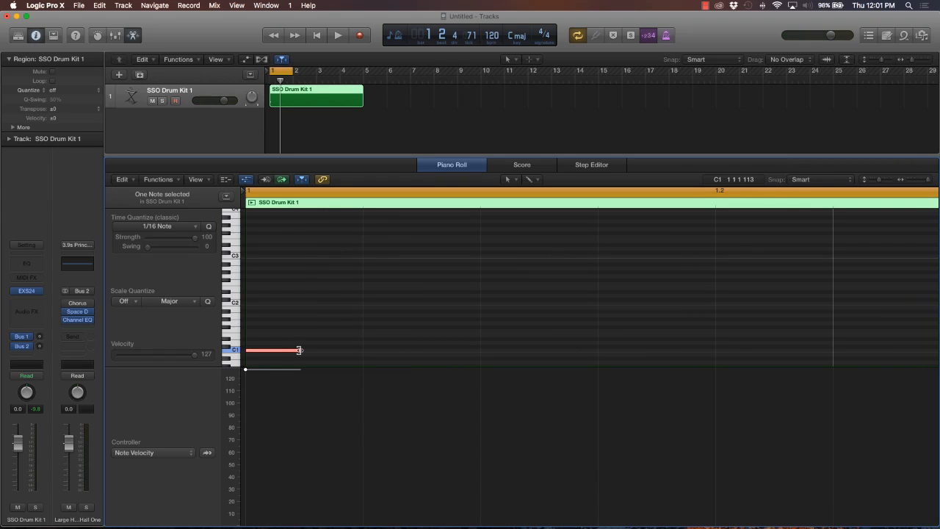
pyautogui.moveTo(297, 349); pyautogui.dragTo(273, 349)
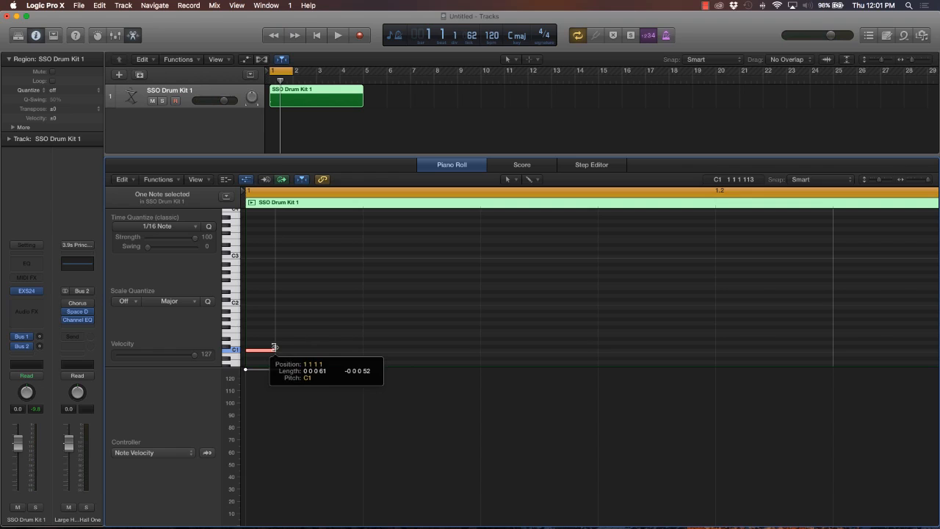
pyautogui.moveTo(273, 350); pyautogui.dragTo(257, 349)
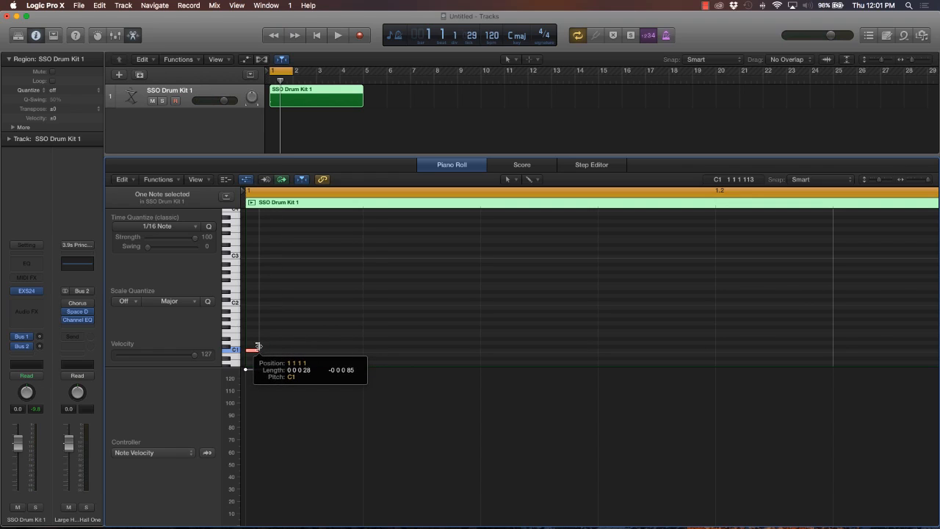